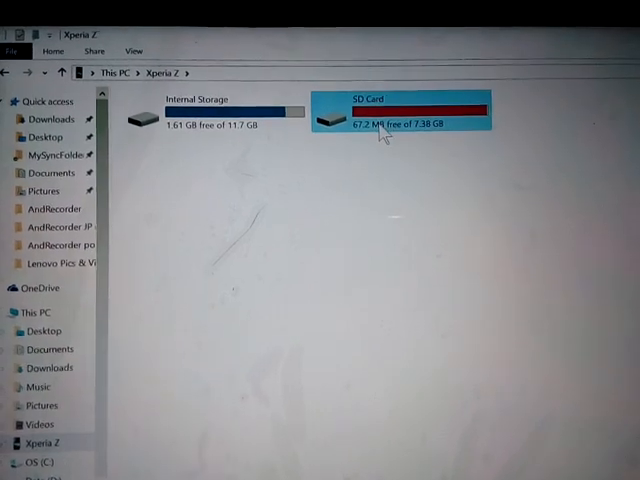
# - Go to This PC from the Xperia Z phone's storage view
pyautogui.doubleClick(400, 110)
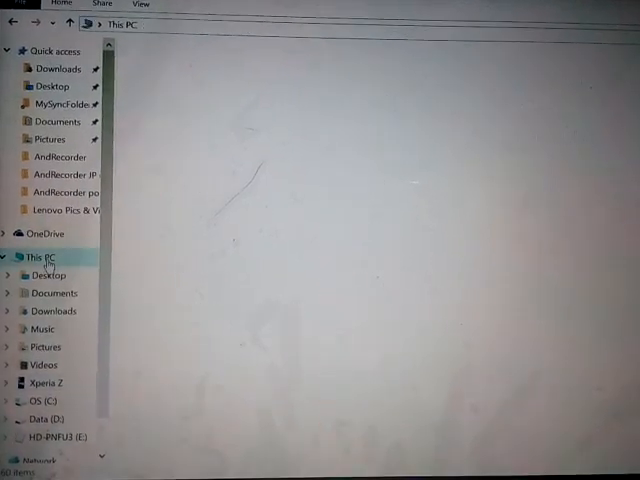
# - Search This PC for 'WhatsApp' to list every matching WhatsApp folder
pyautogui.click(40, 258)
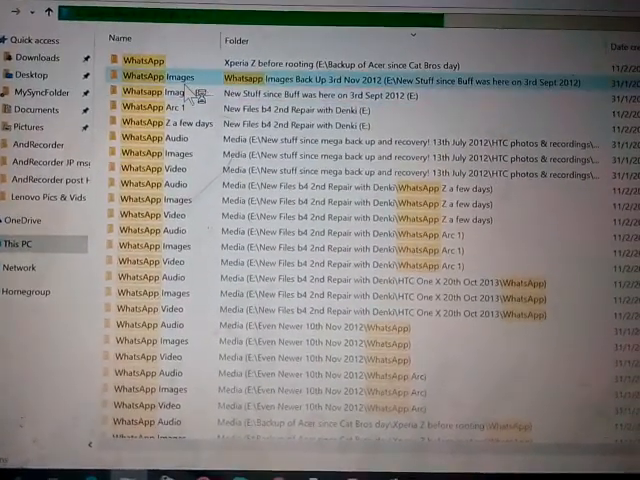
# - Open the WhatsApp folder from the search results and select its Databases subfolder
pyautogui.click(140, 56)
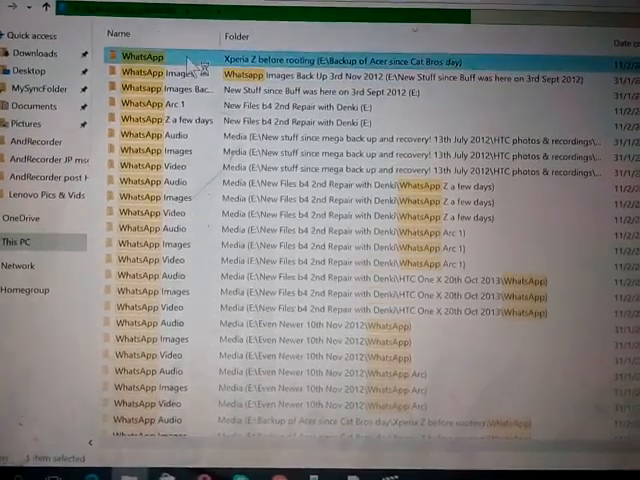
pyautogui.doubleClick(140, 56)
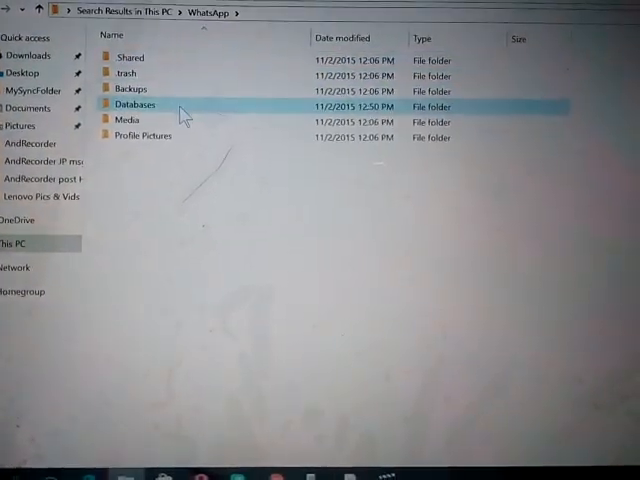
pyautogui.click(132, 106)
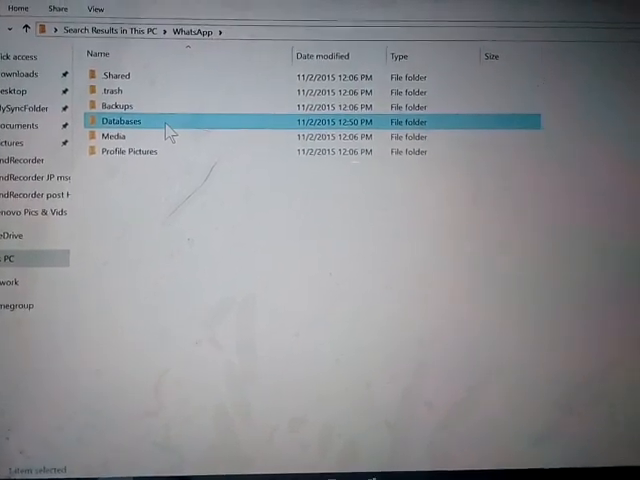
# - Inspect the msgstore crypt7 backup files inside the Databases folder
pyautogui.doubleClick(120, 120)
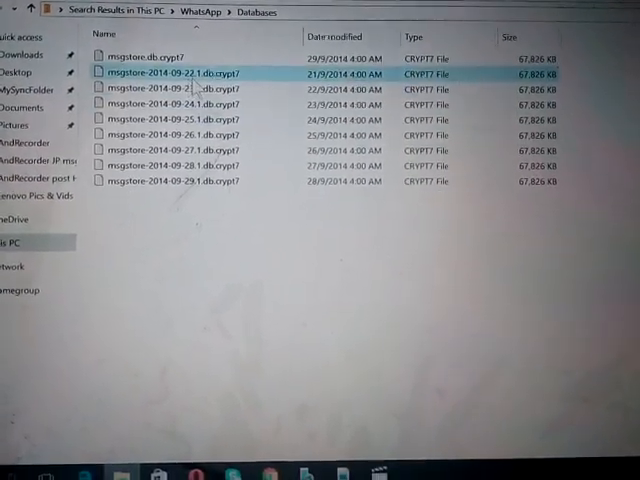
pyautogui.click(176, 150)
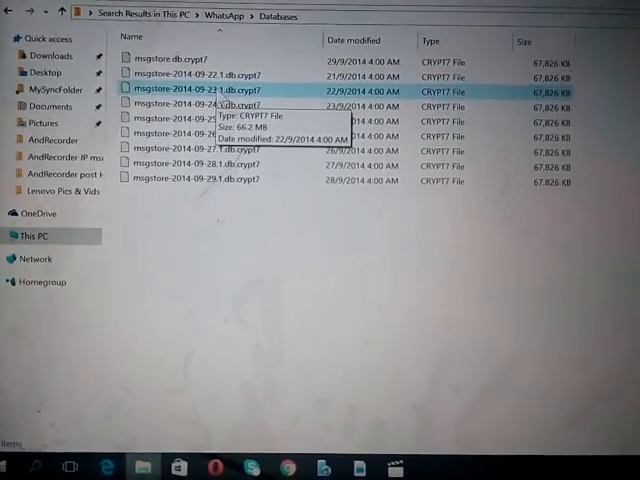
pyautogui.click(200, 106)
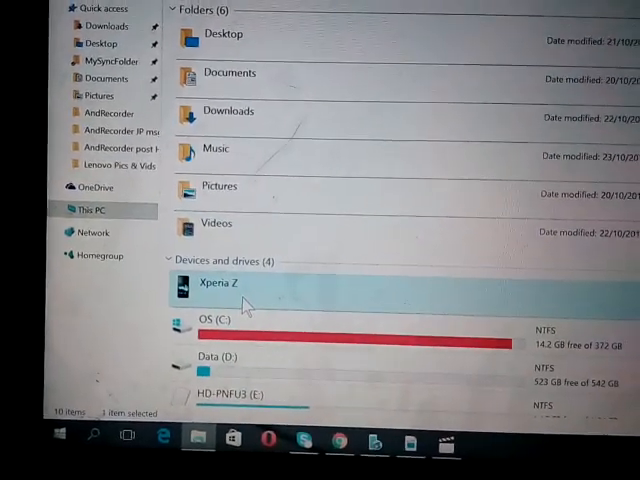
# - Return to the Xperia Z phone's internal storage and SD card
pyautogui.doubleClick(218, 284)
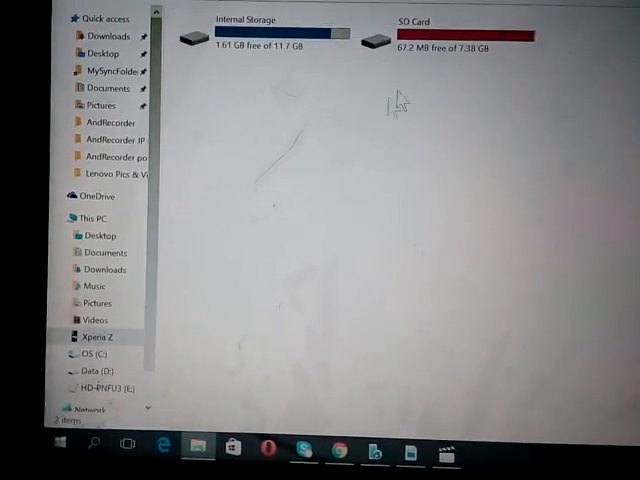